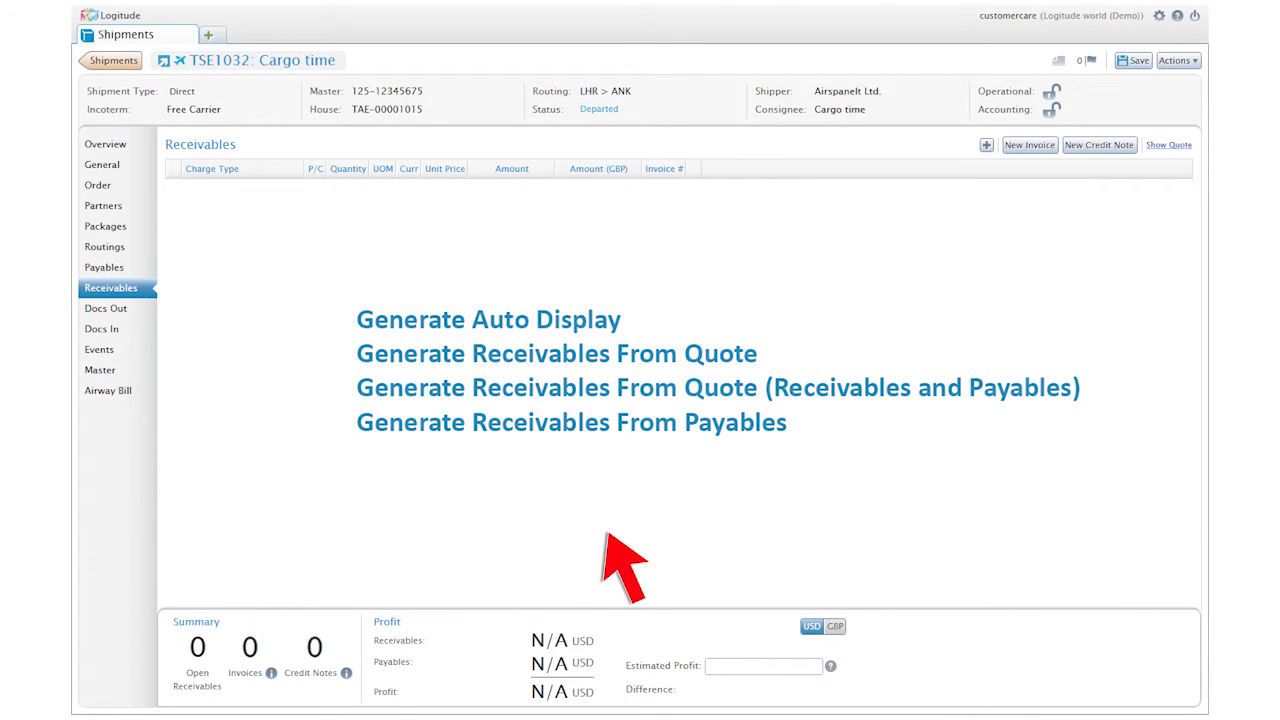
Step: Generate receivables from shipment TSE1032's payables, confirming the markups on each charge
click(572, 422)
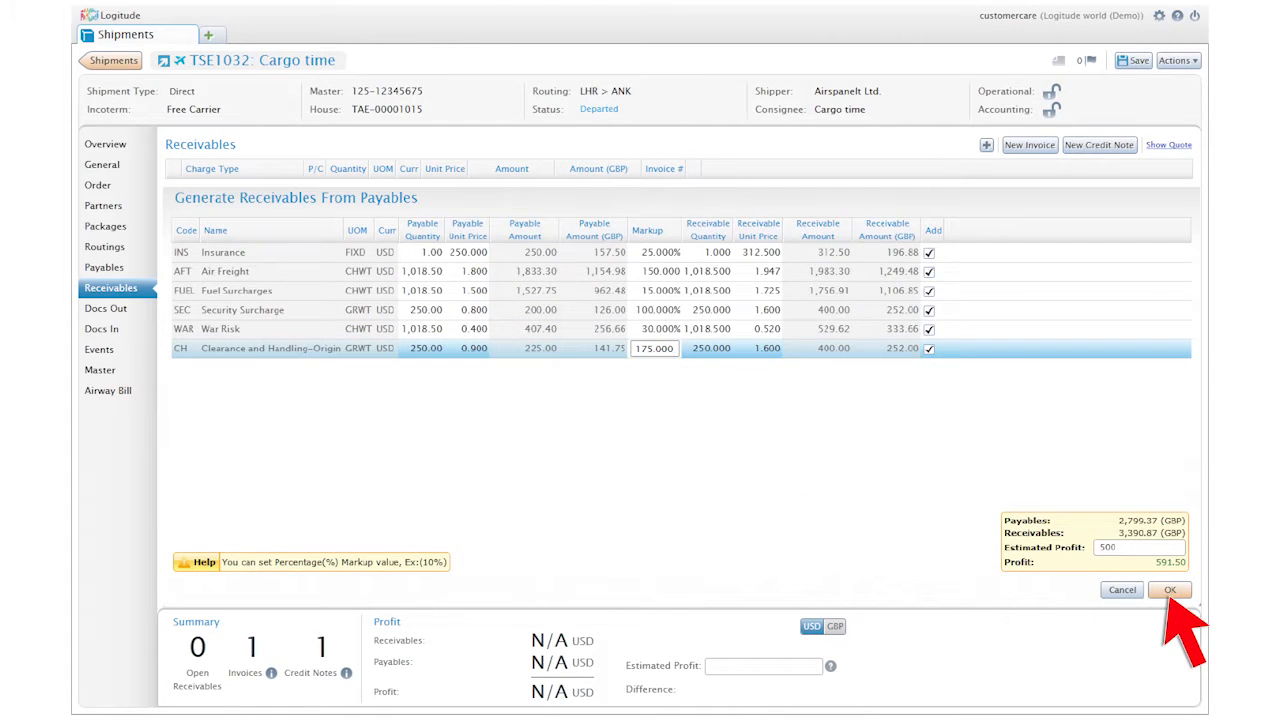
click(1168, 588)
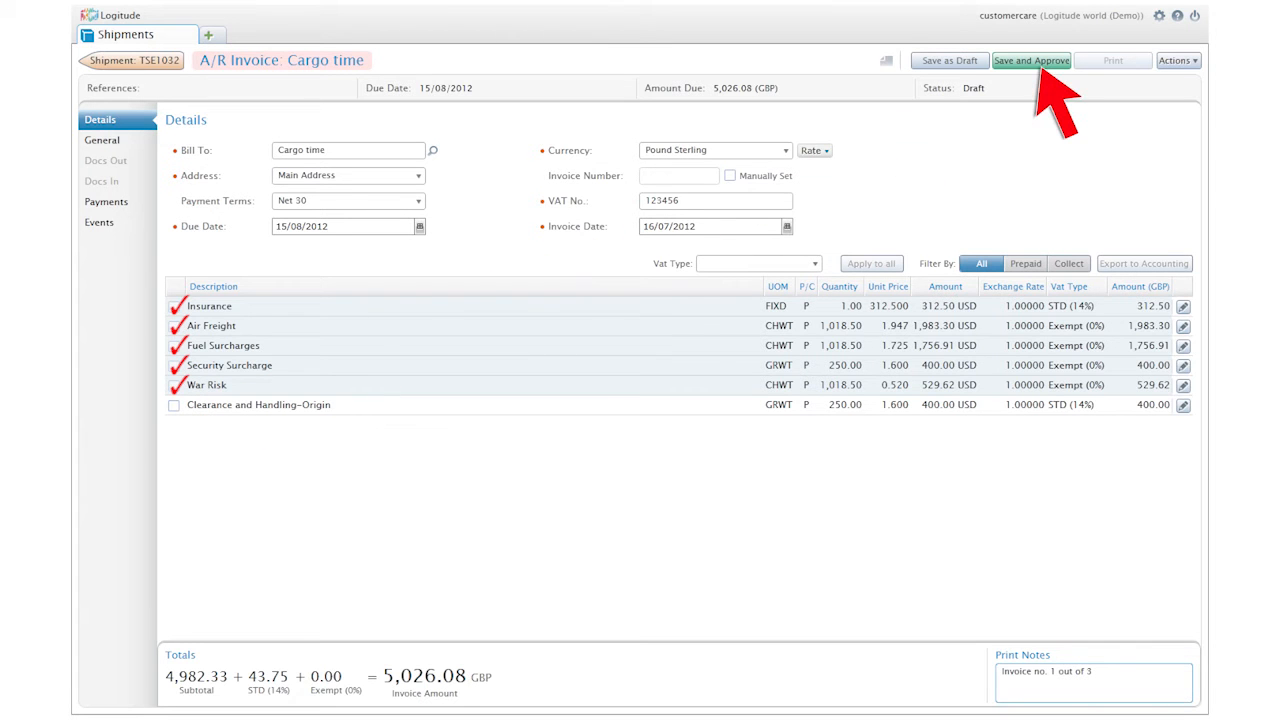
Step: Save and approve the Cargo time A/R invoice totalling 5,026.08 GBP
click(1032, 60)
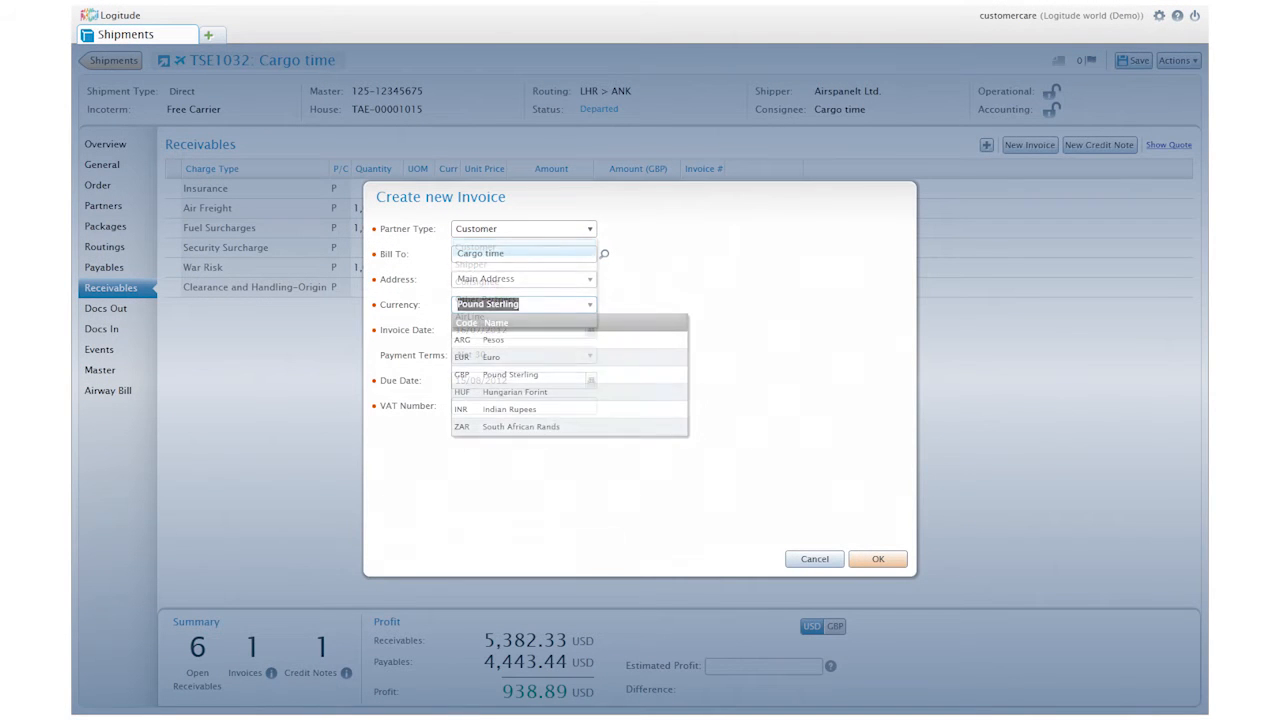
Step: Choose the new invoice's currency and list the 14 unpaid A/R invoices in Accounting
click(524, 354)
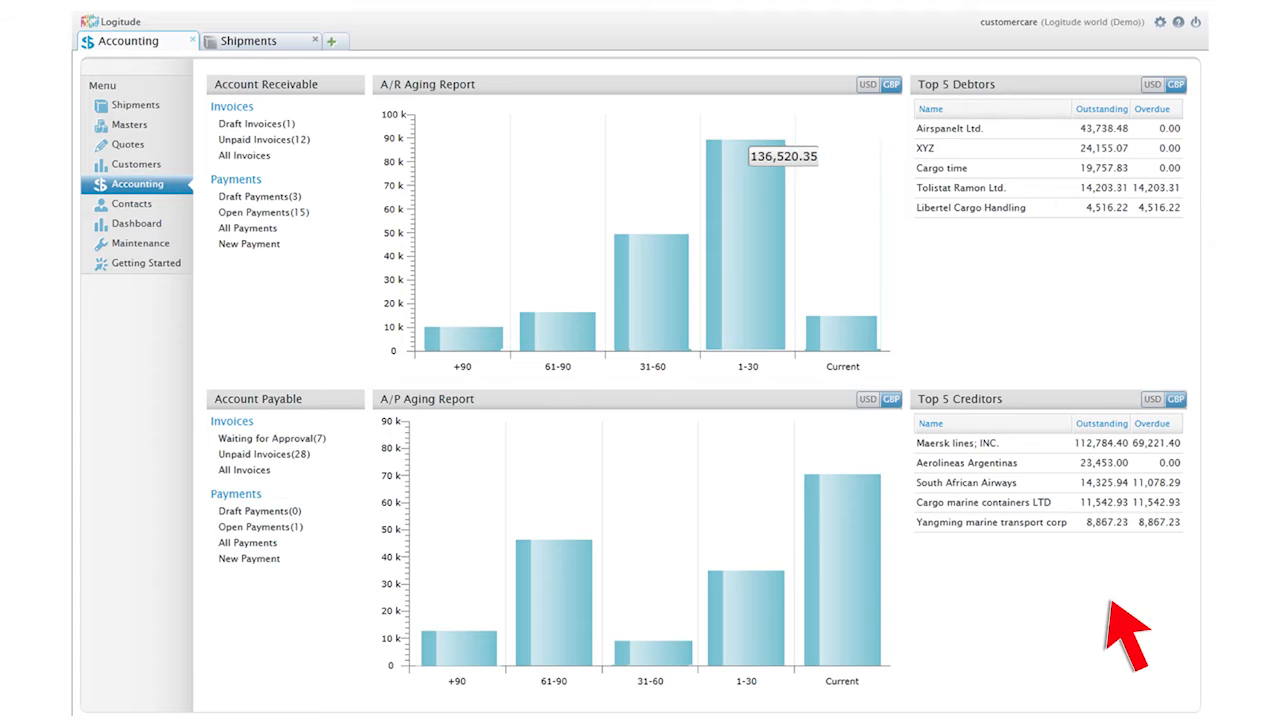
mouse_move(270, 180)
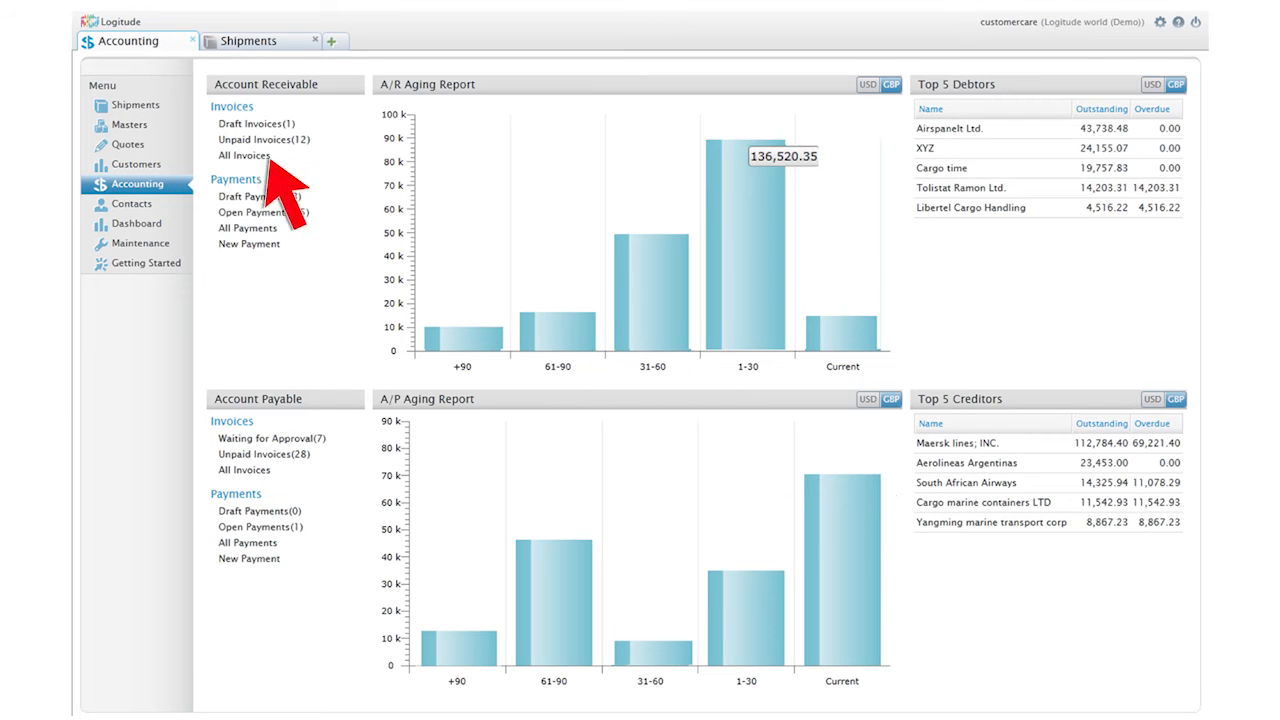
click(264, 140)
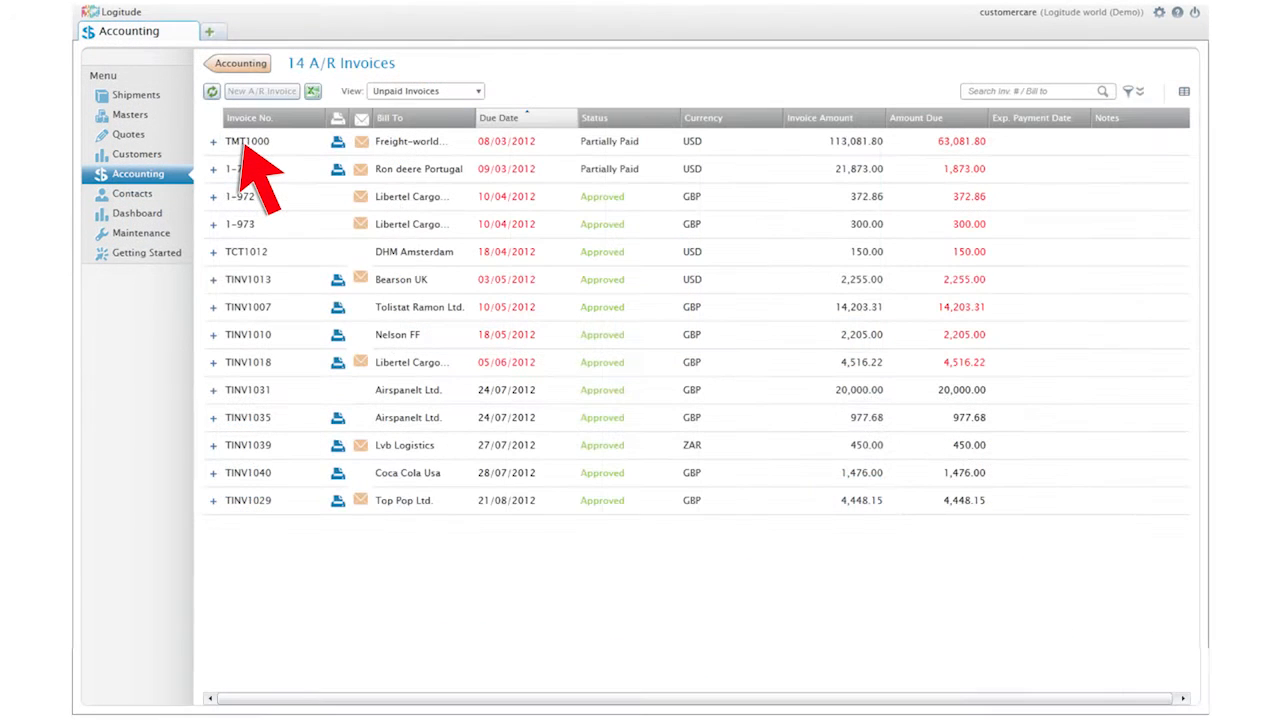
Step: Search invoices for 'Libertel', clear it, and set TINV1031's expected payment date and note
click(510, 116)
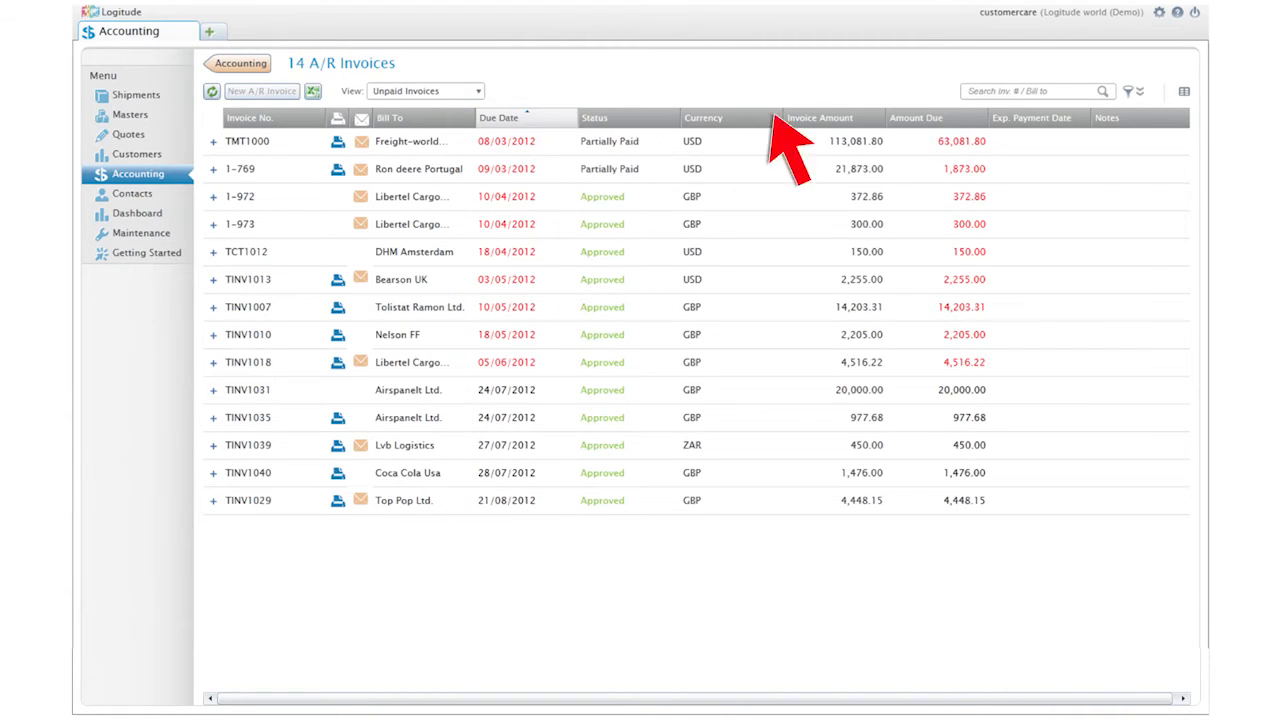
text(Libertel)
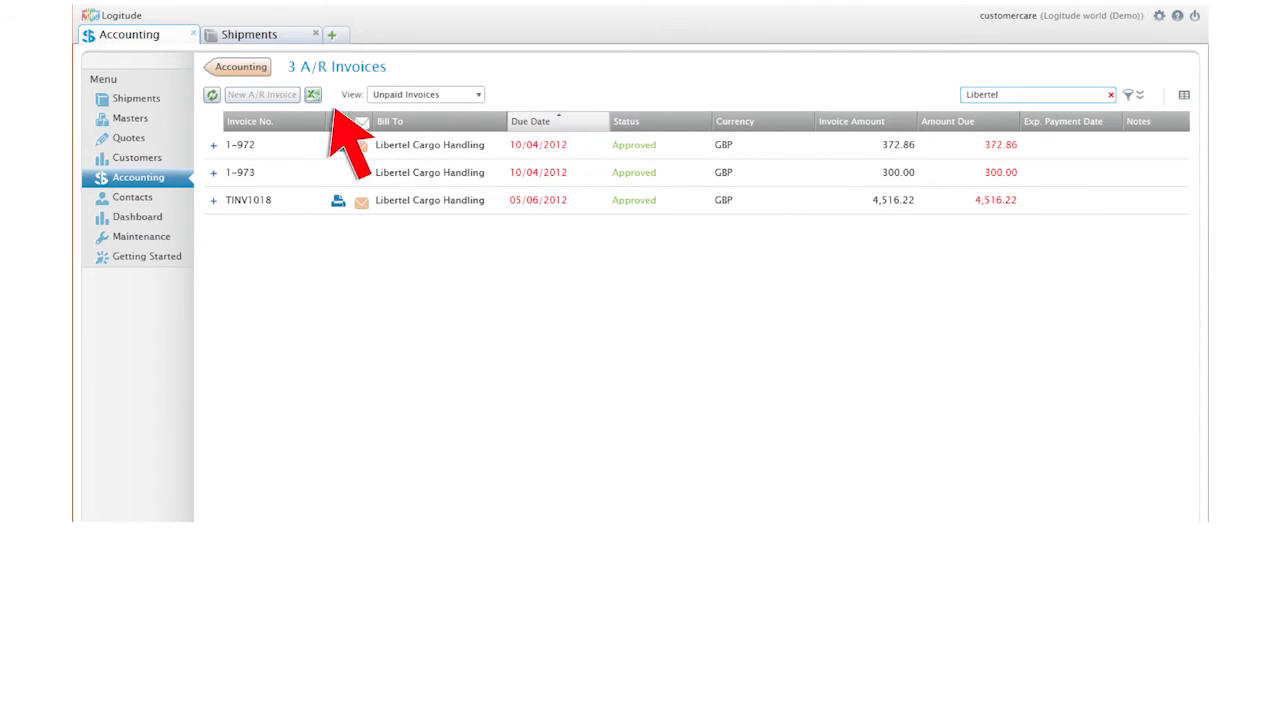
click(312, 94)
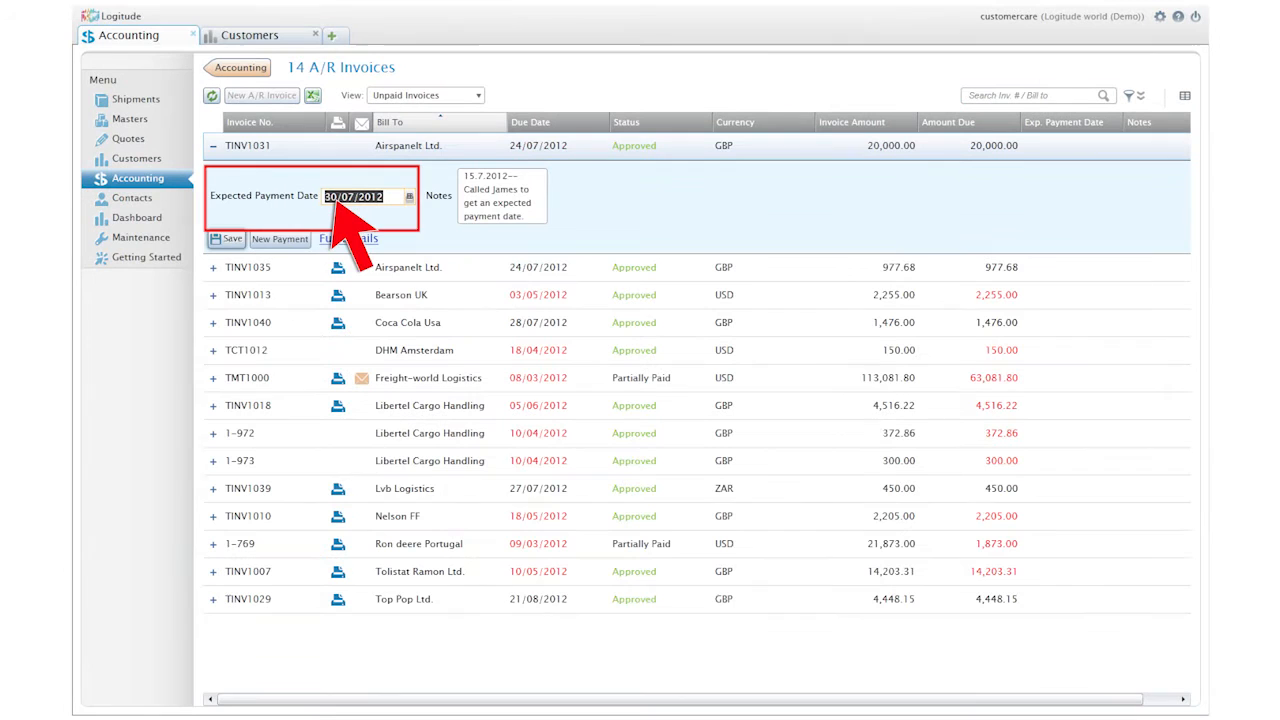
click(280, 240)
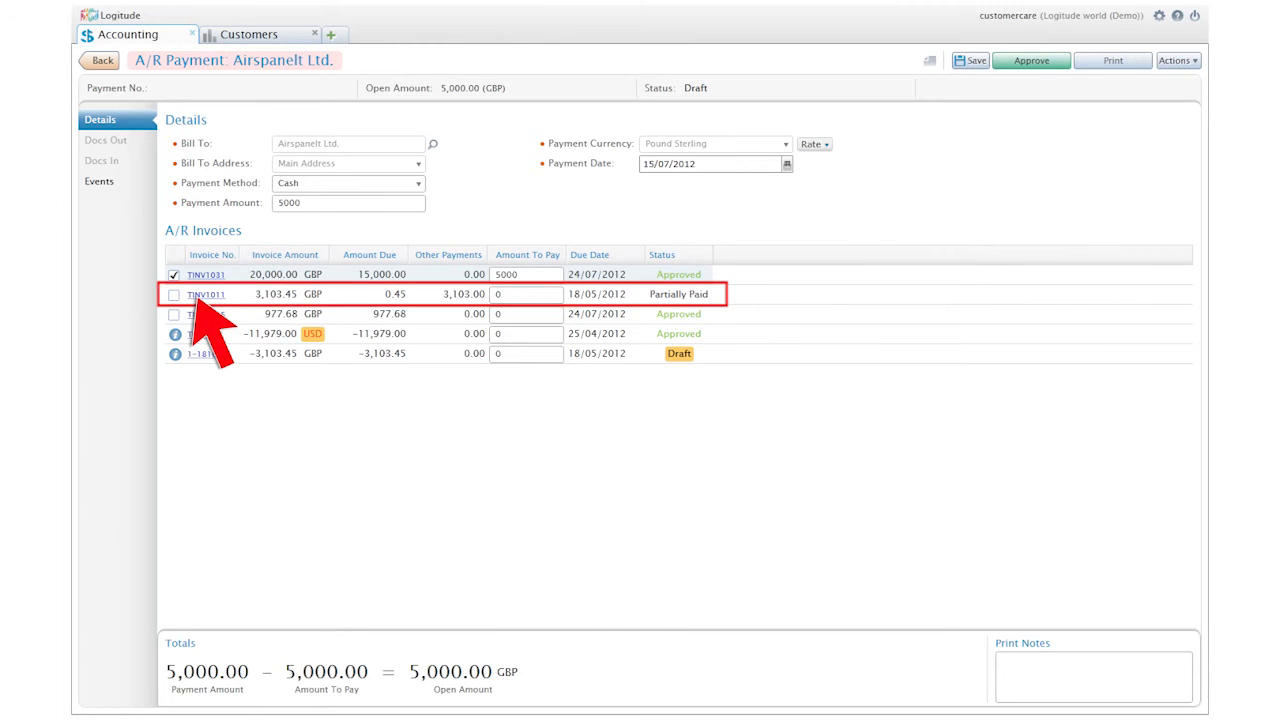
mouse_move(436, 270)
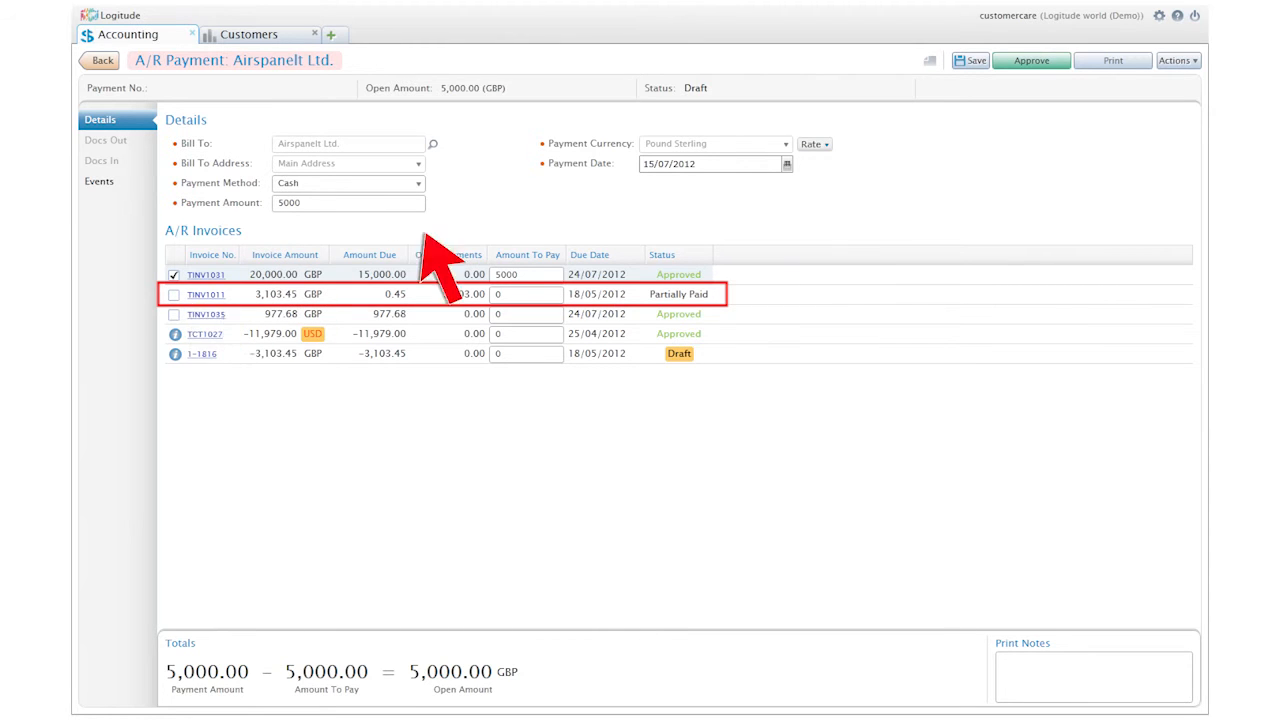
Step: Apply the 5,000 GBP payment from Airspaneit Ltd. to invoice TINV1031
click(1112, 60)
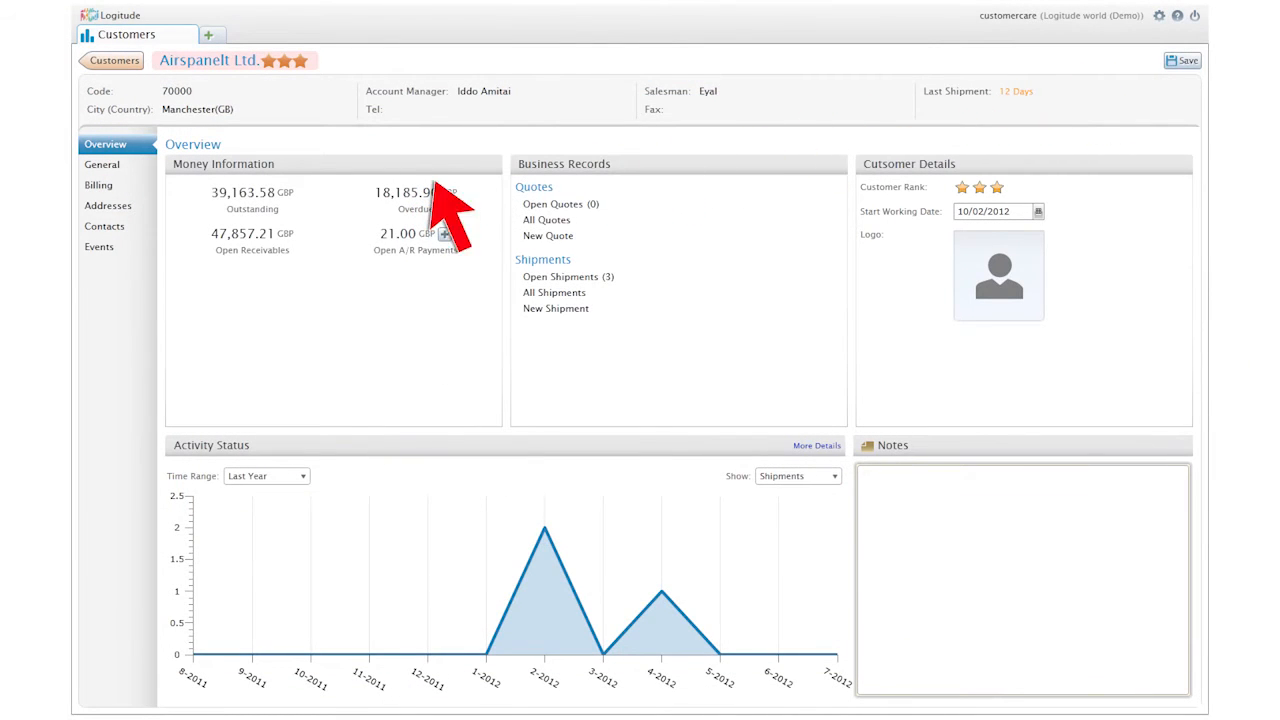
Step: Show Airspaneit Ltd.'s overdue details and list its outstanding invoices
click(252, 192)
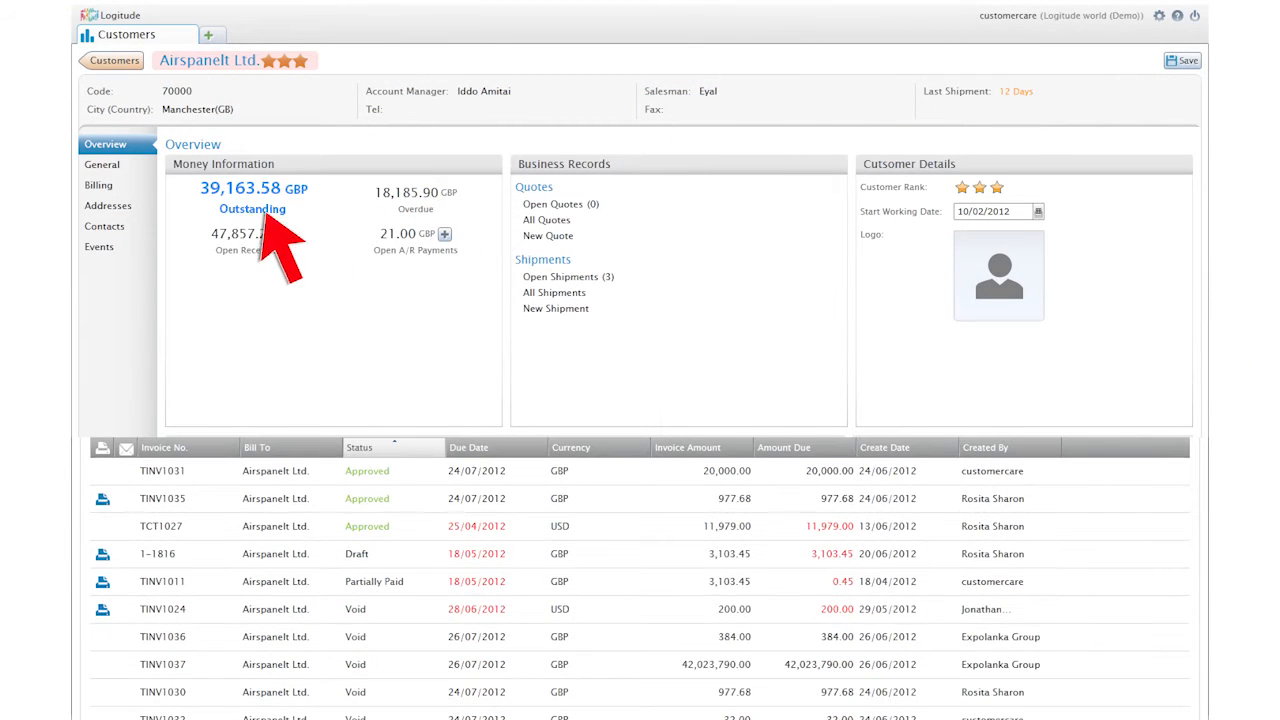
click(416, 216)
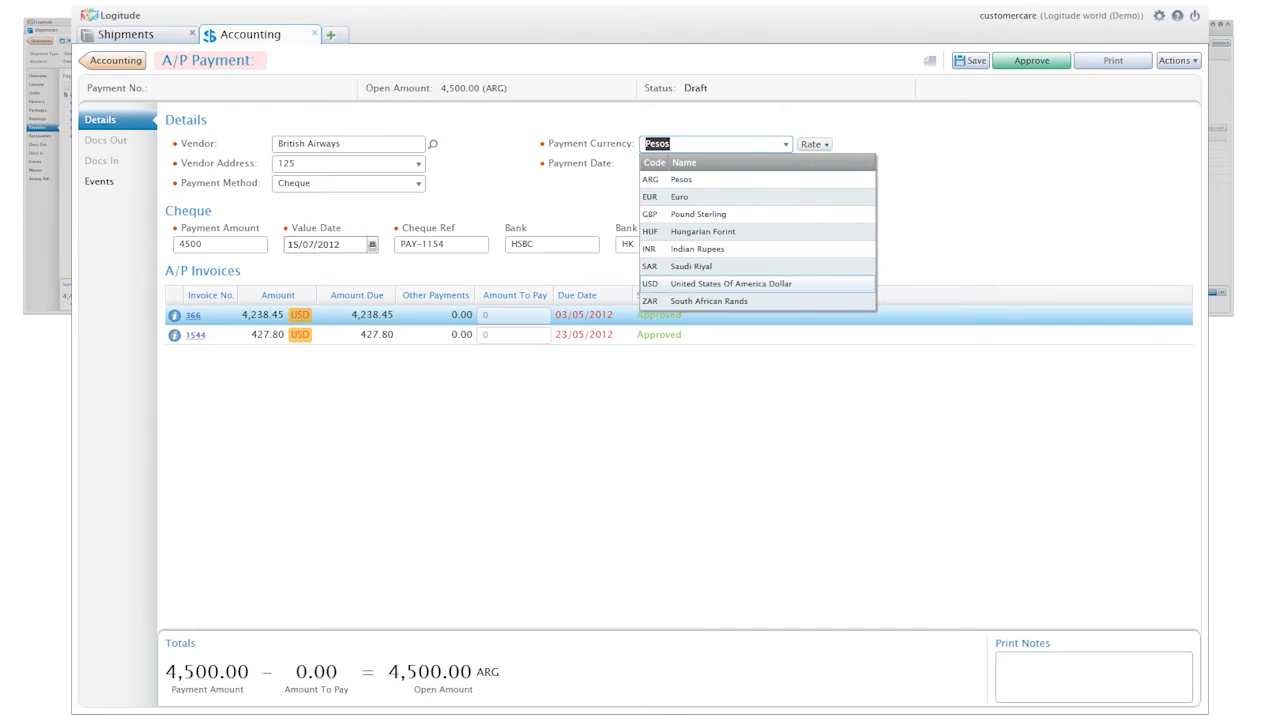
Step: Choose the British Airways payment currency and show the detailed shipment activity report
click(1112, 60)
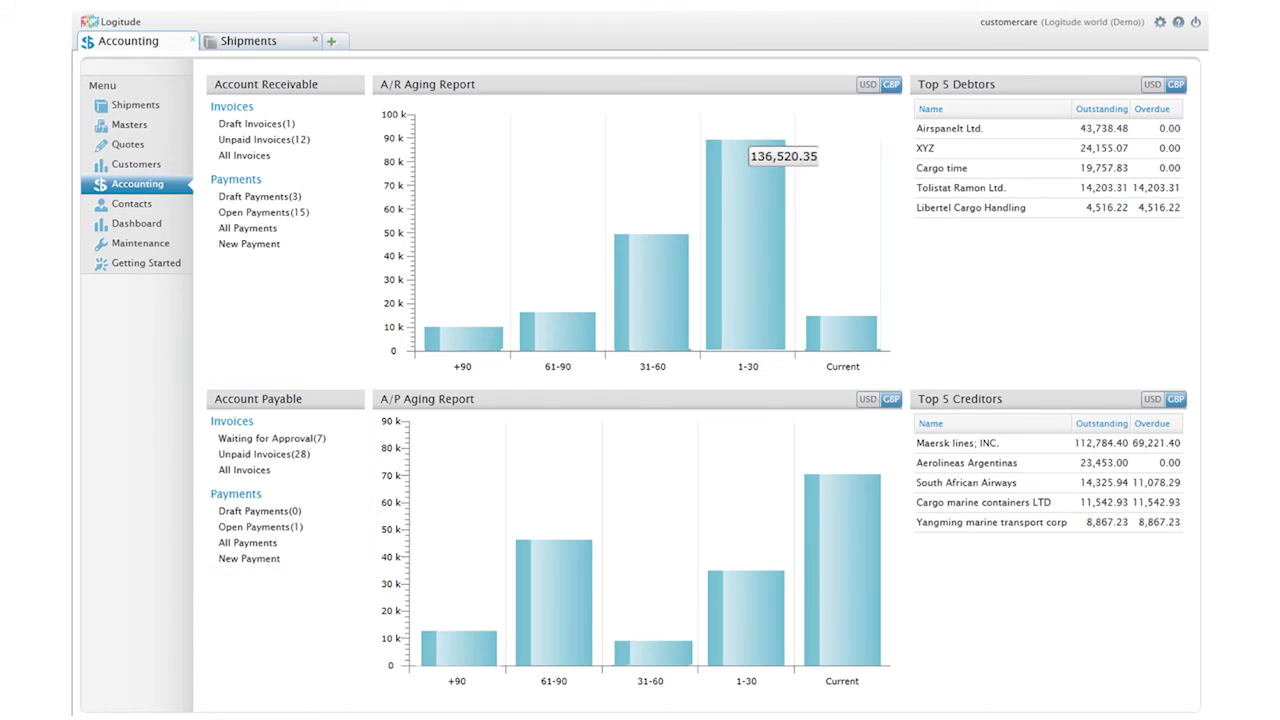
click(136, 164)
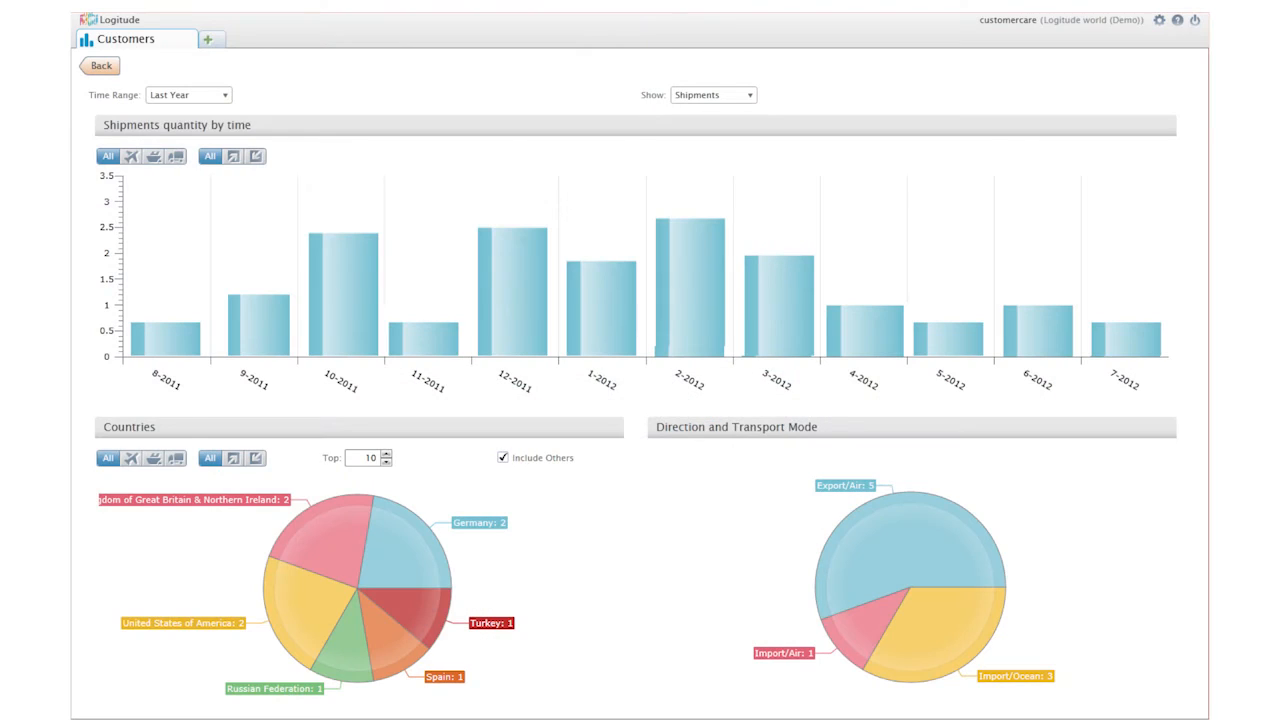